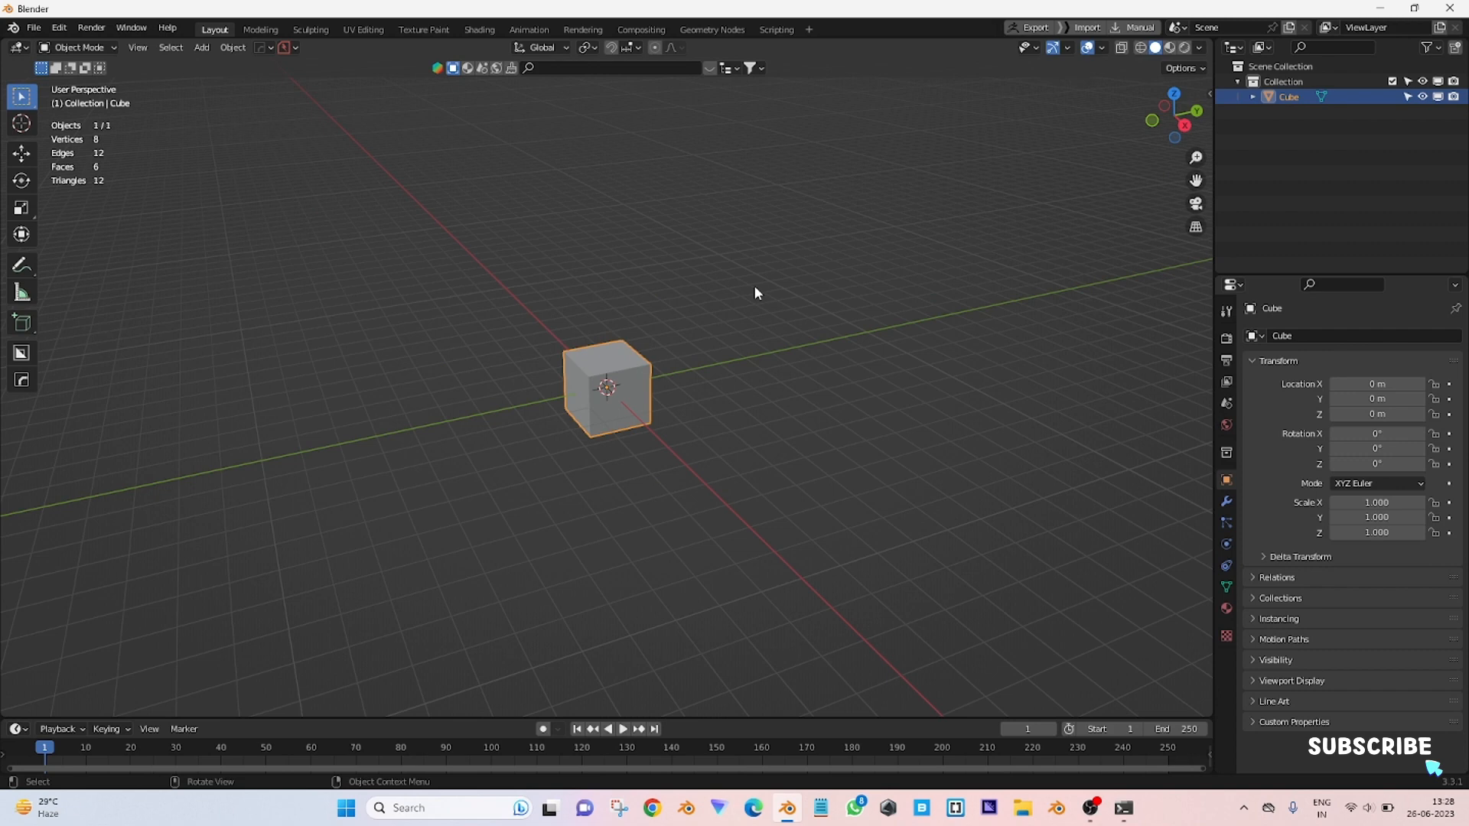
Enlarge the lower editor area to make room for the Geometry Node Editor
left_click_drag(724, 728, 723, 496)
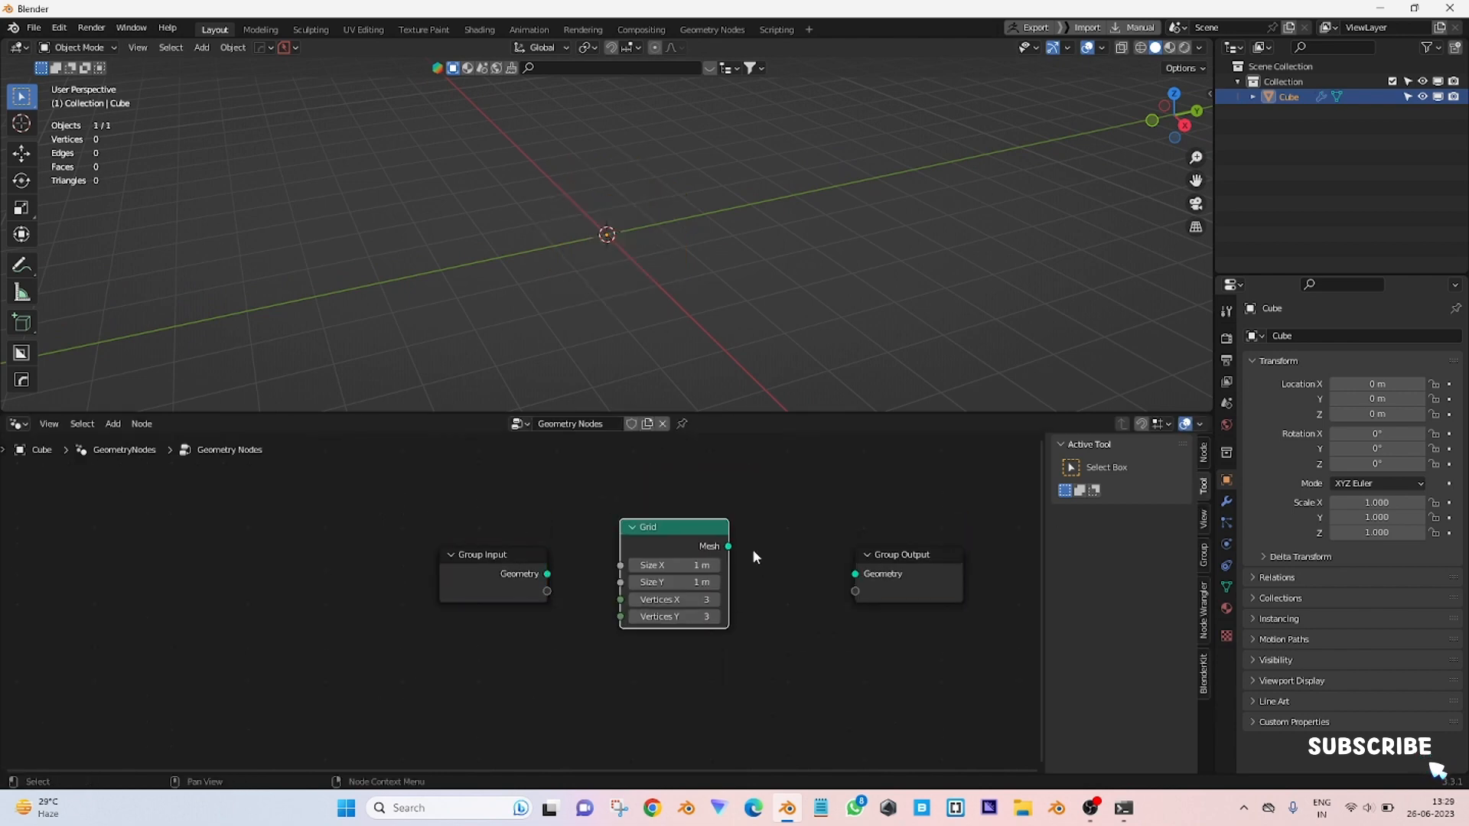
Feed a 7 m, 600×600-vertex Grid to the output through a Set Position node
left_click_drag(729, 546, 854, 574)
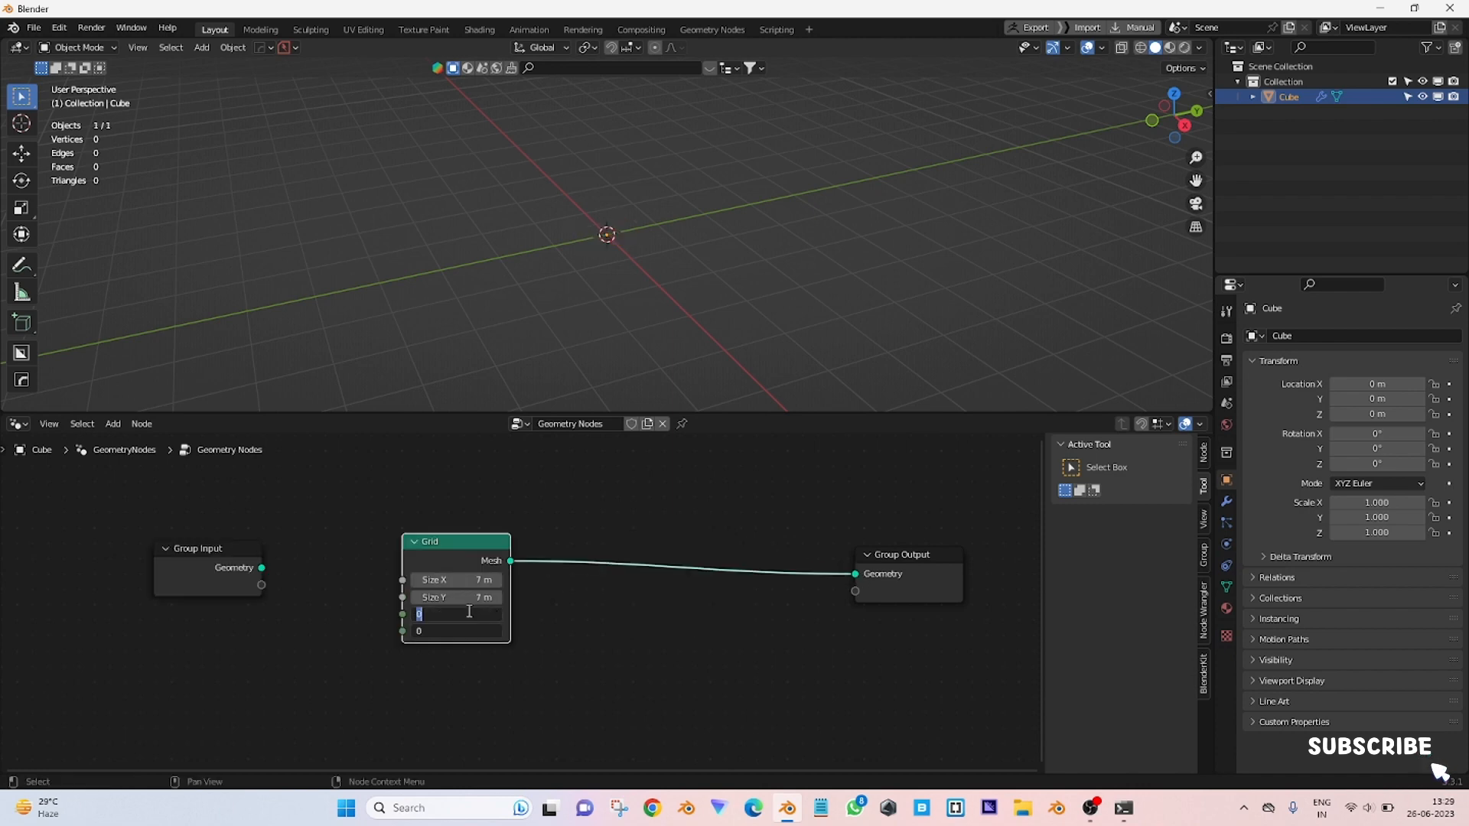
type("600")
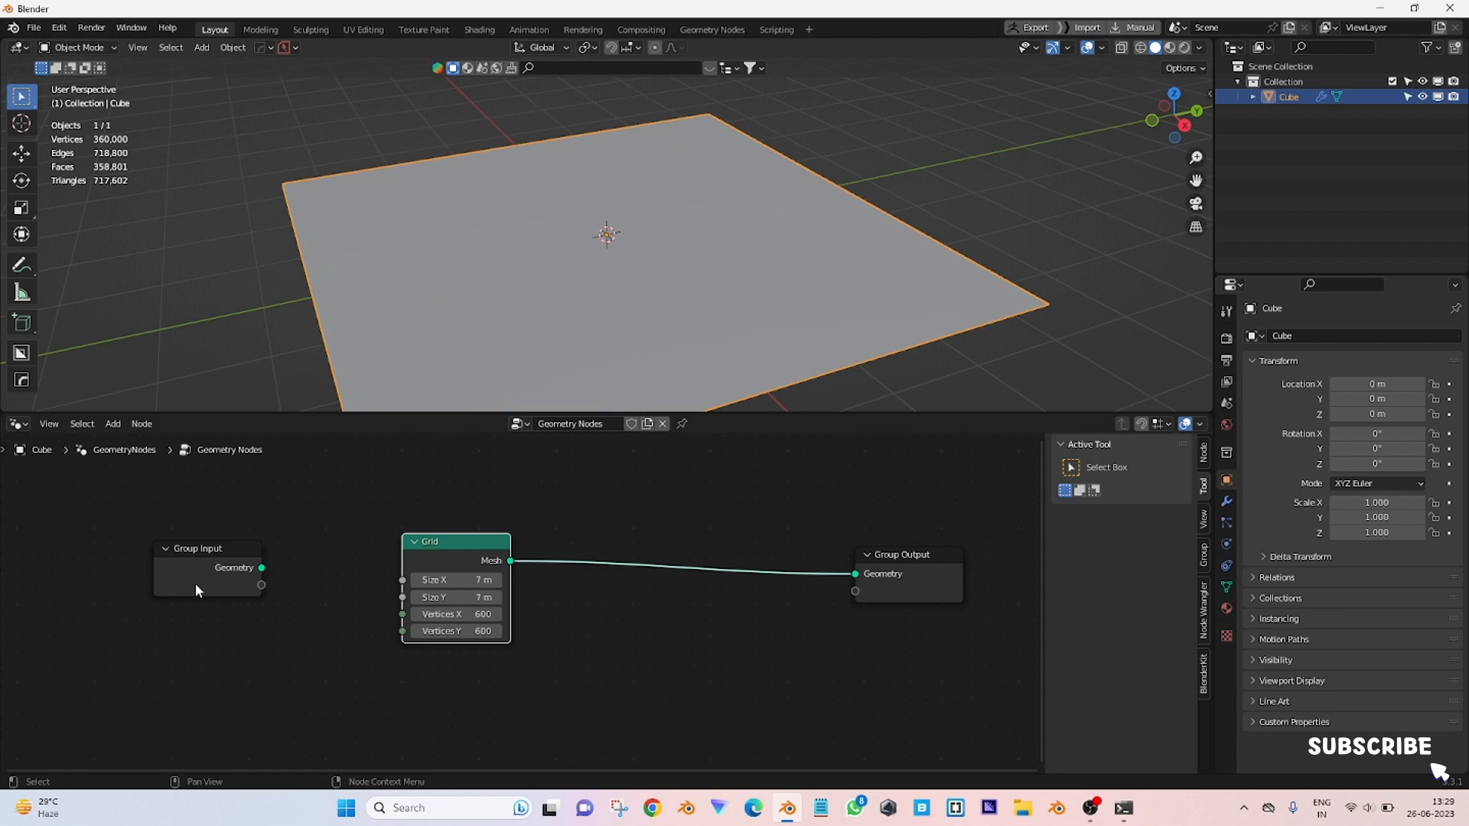
type("se")
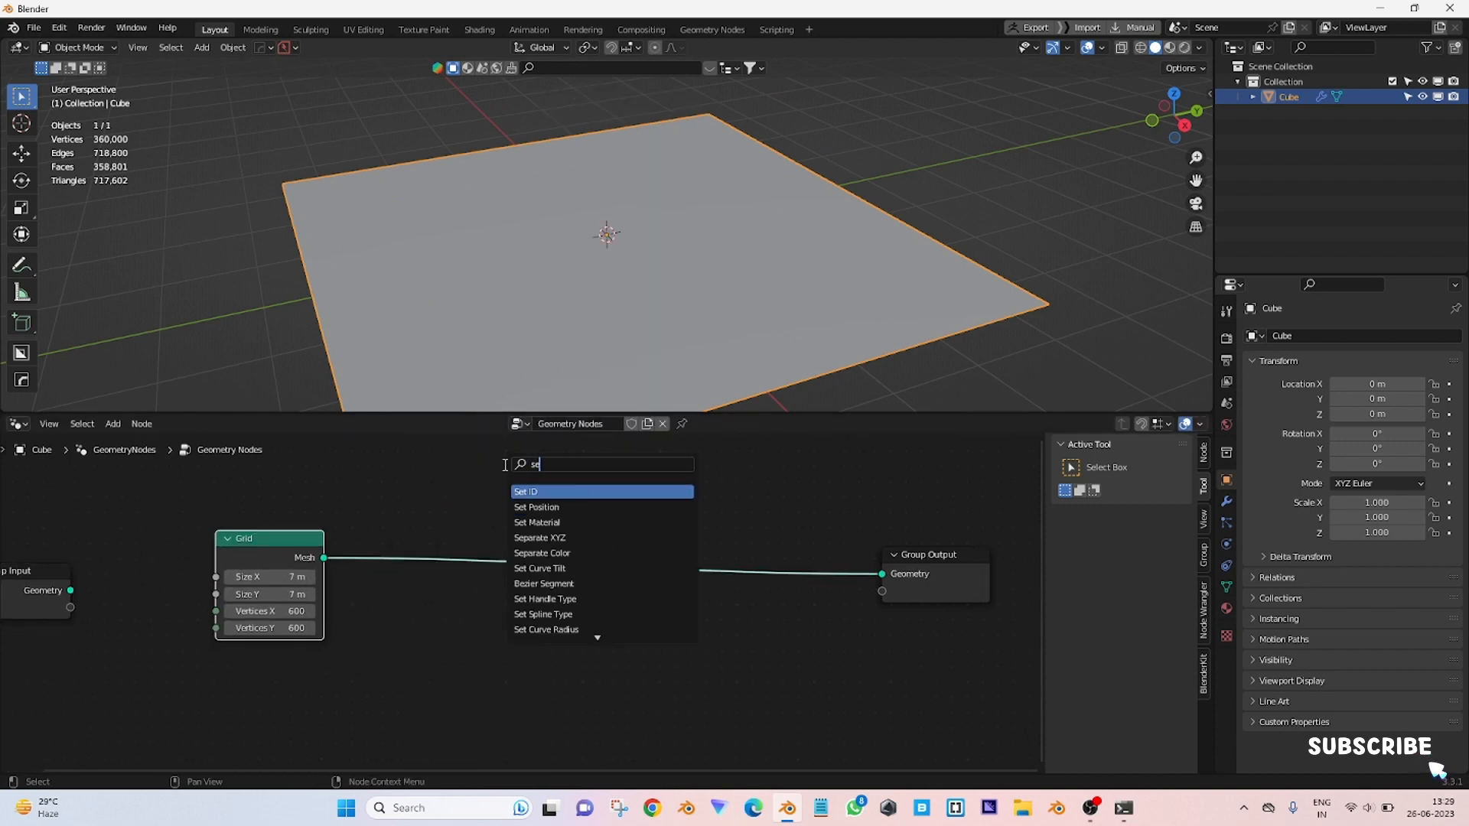
left_click(537, 506)
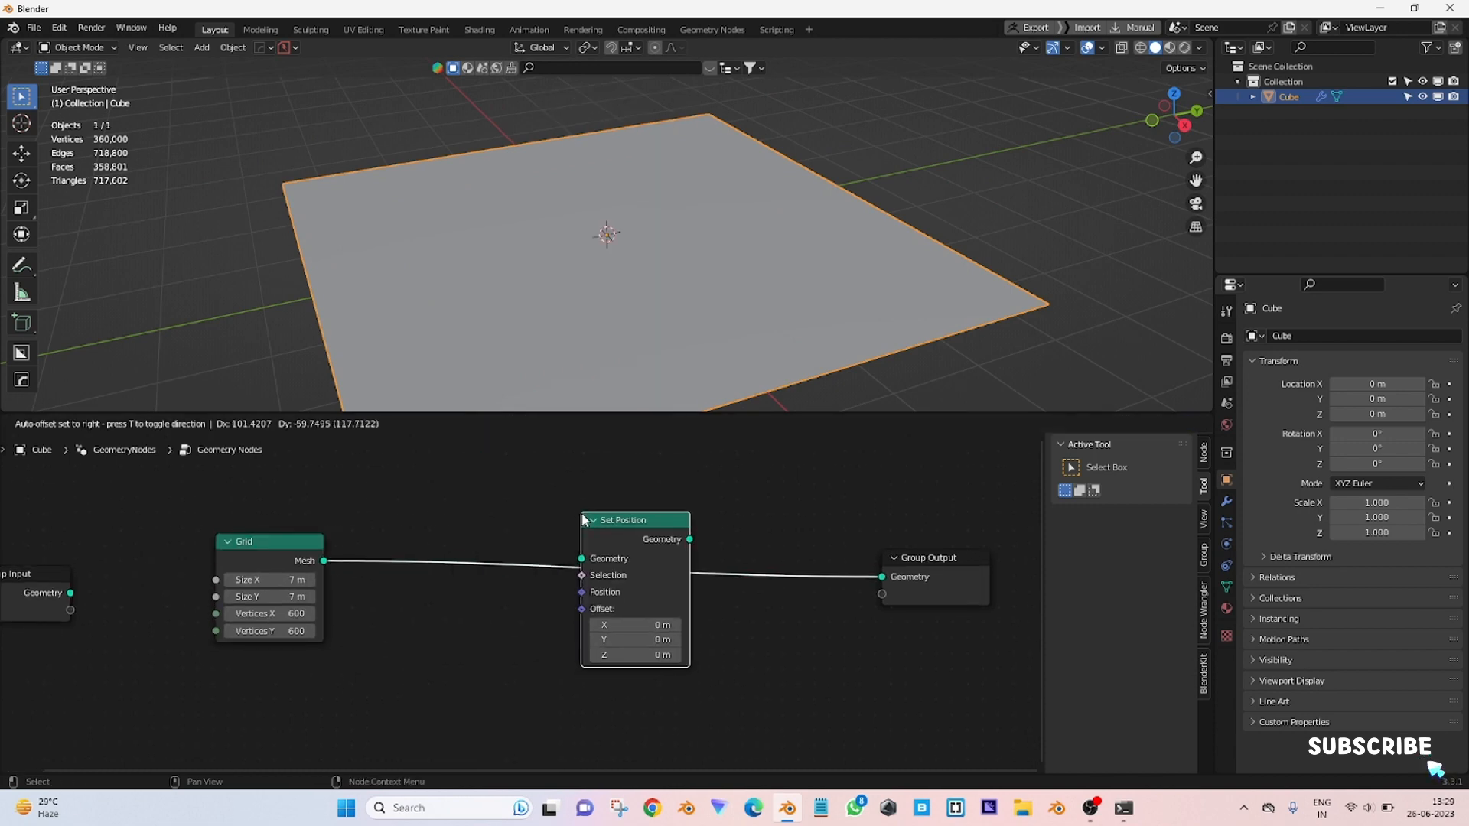
type("vect")
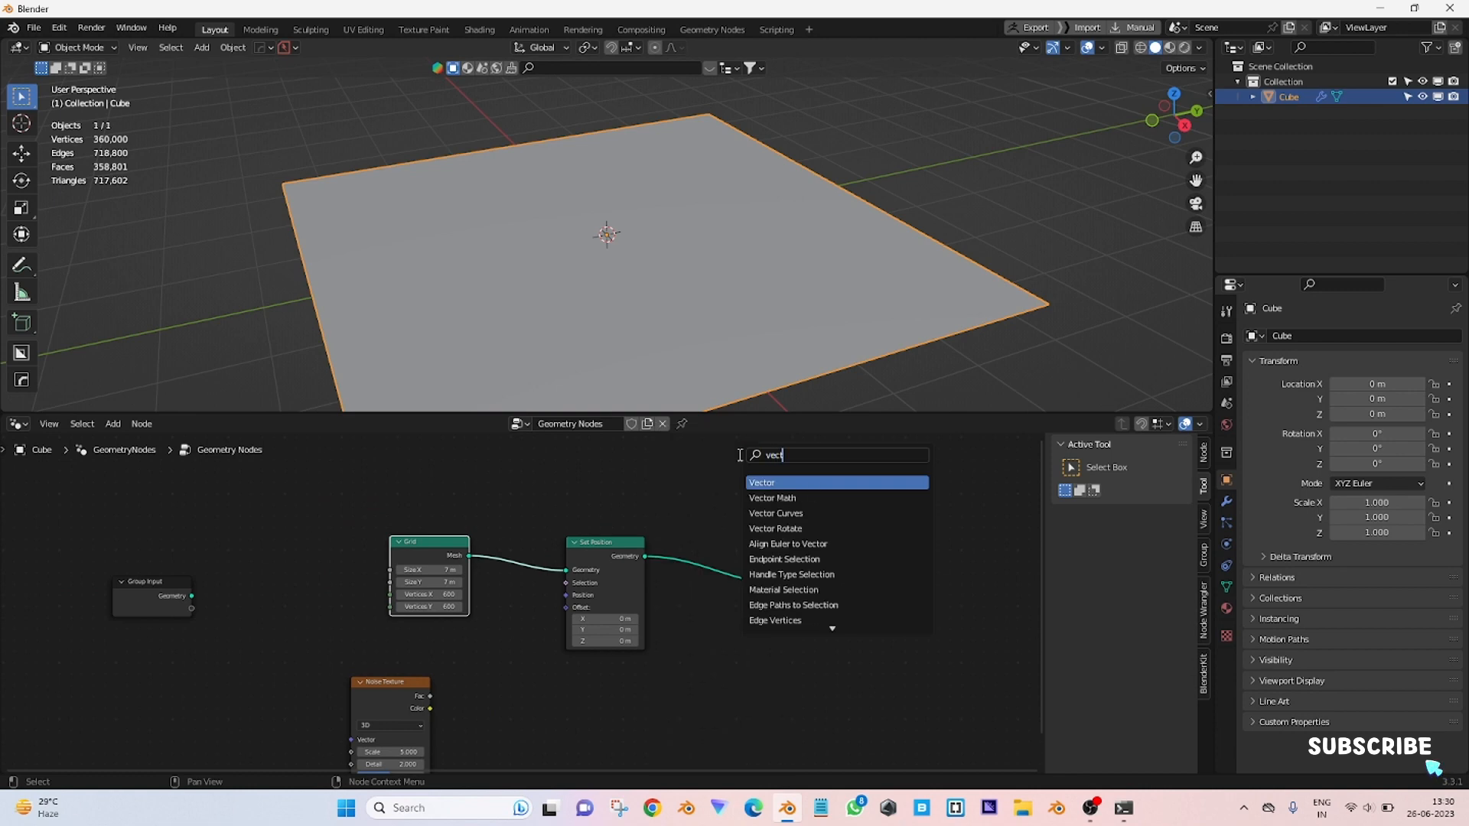
Add a Vector Math node to combine the noise offset with Position
left_click(771, 497)
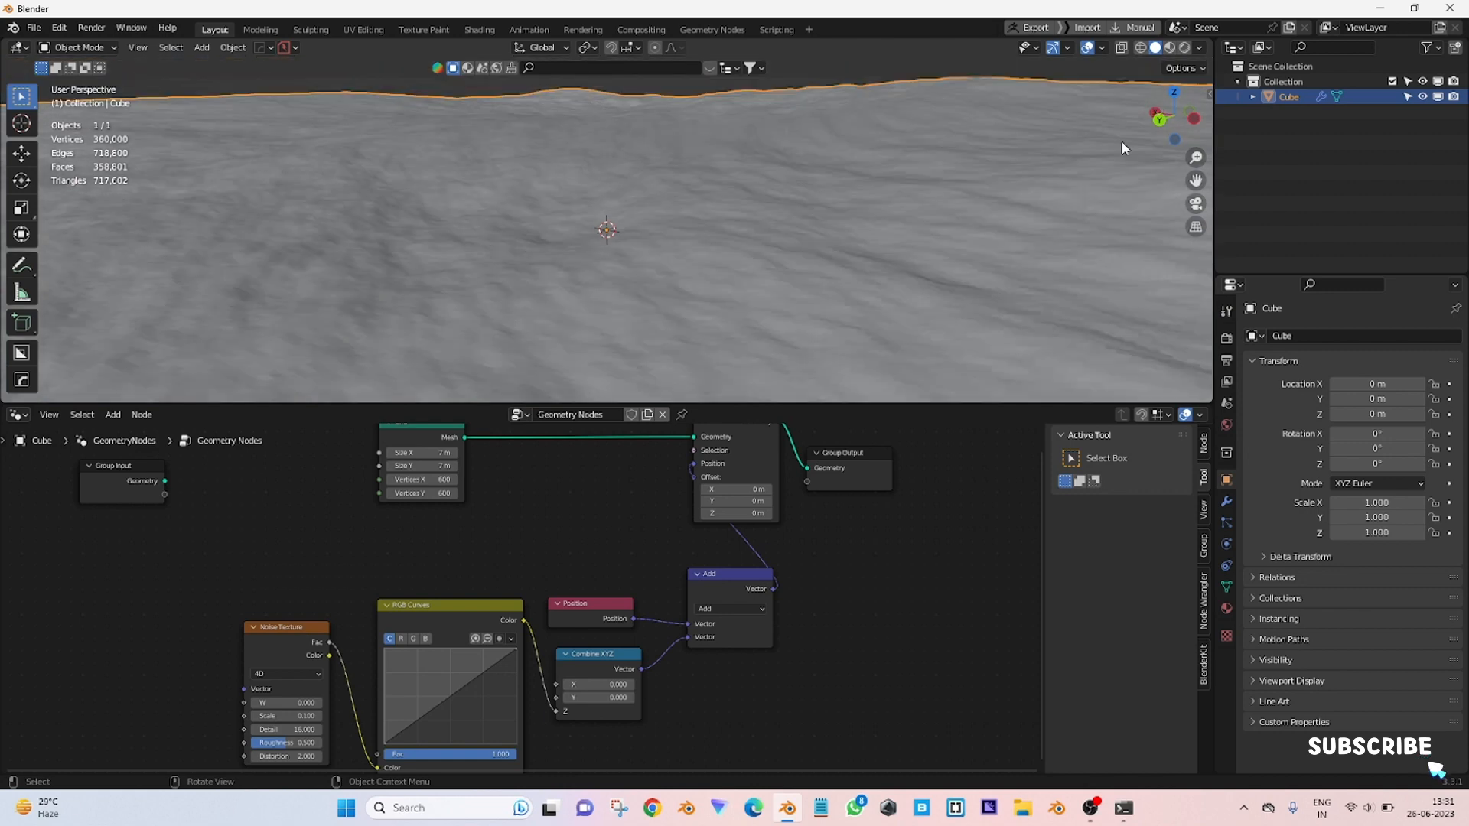
mouse_move(419, 726)
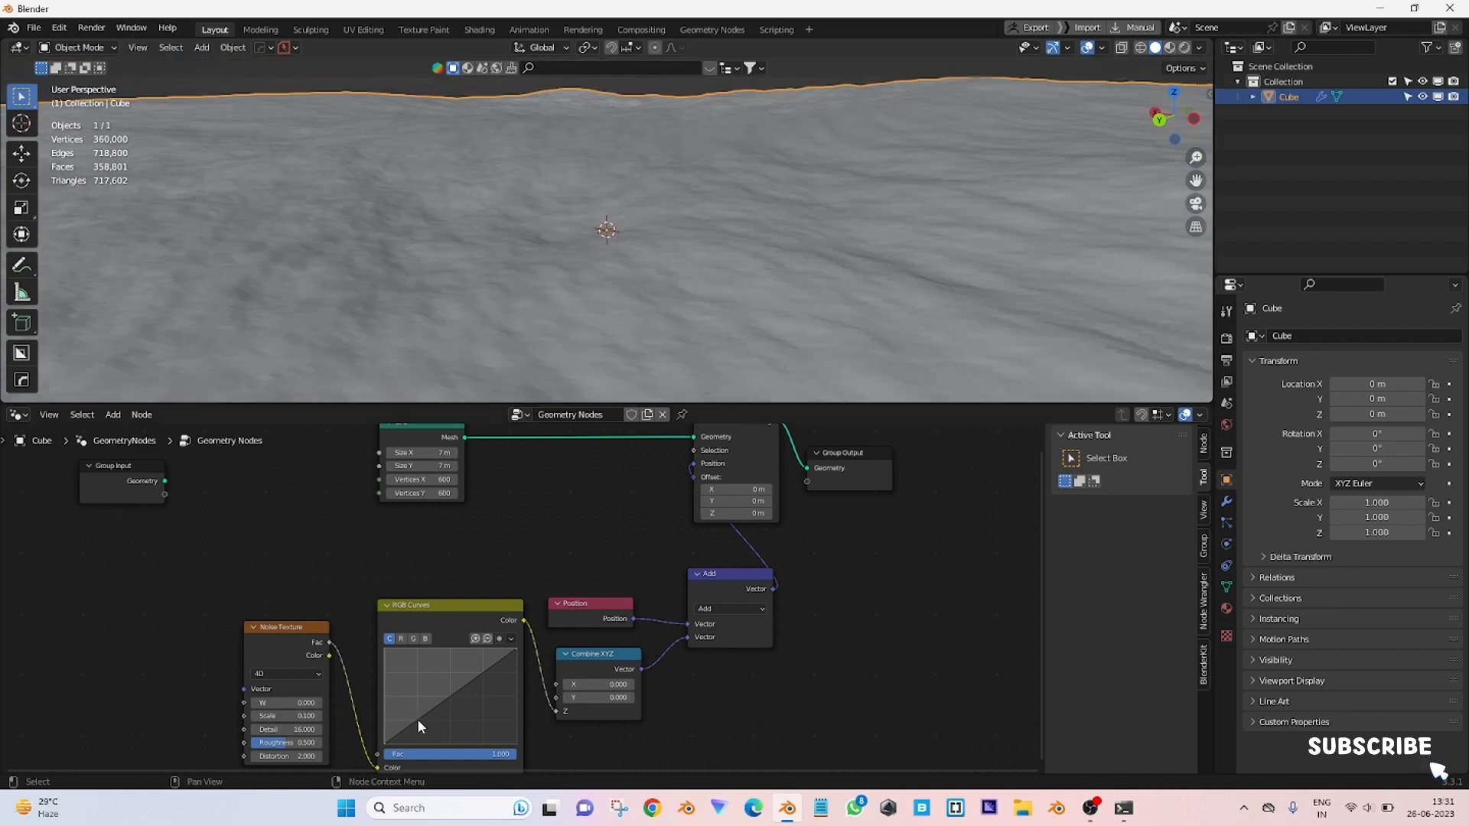
Reshape the RGB height curve into peaks and dips and raise the noise scale for rocky mountains
left_click_drag(419, 725, 419, 674)
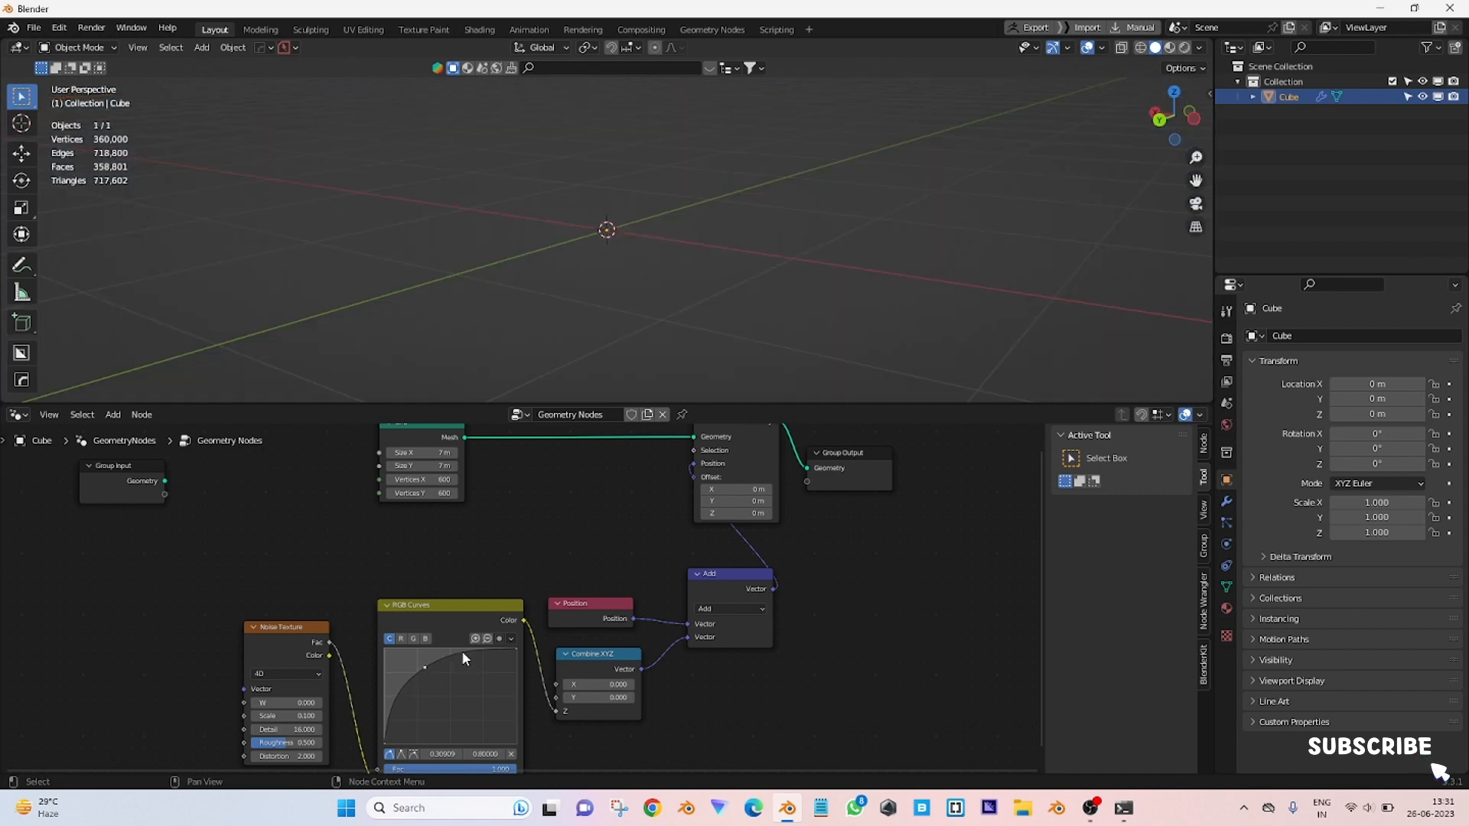
left_click_drag(424, 666, 452, 719)
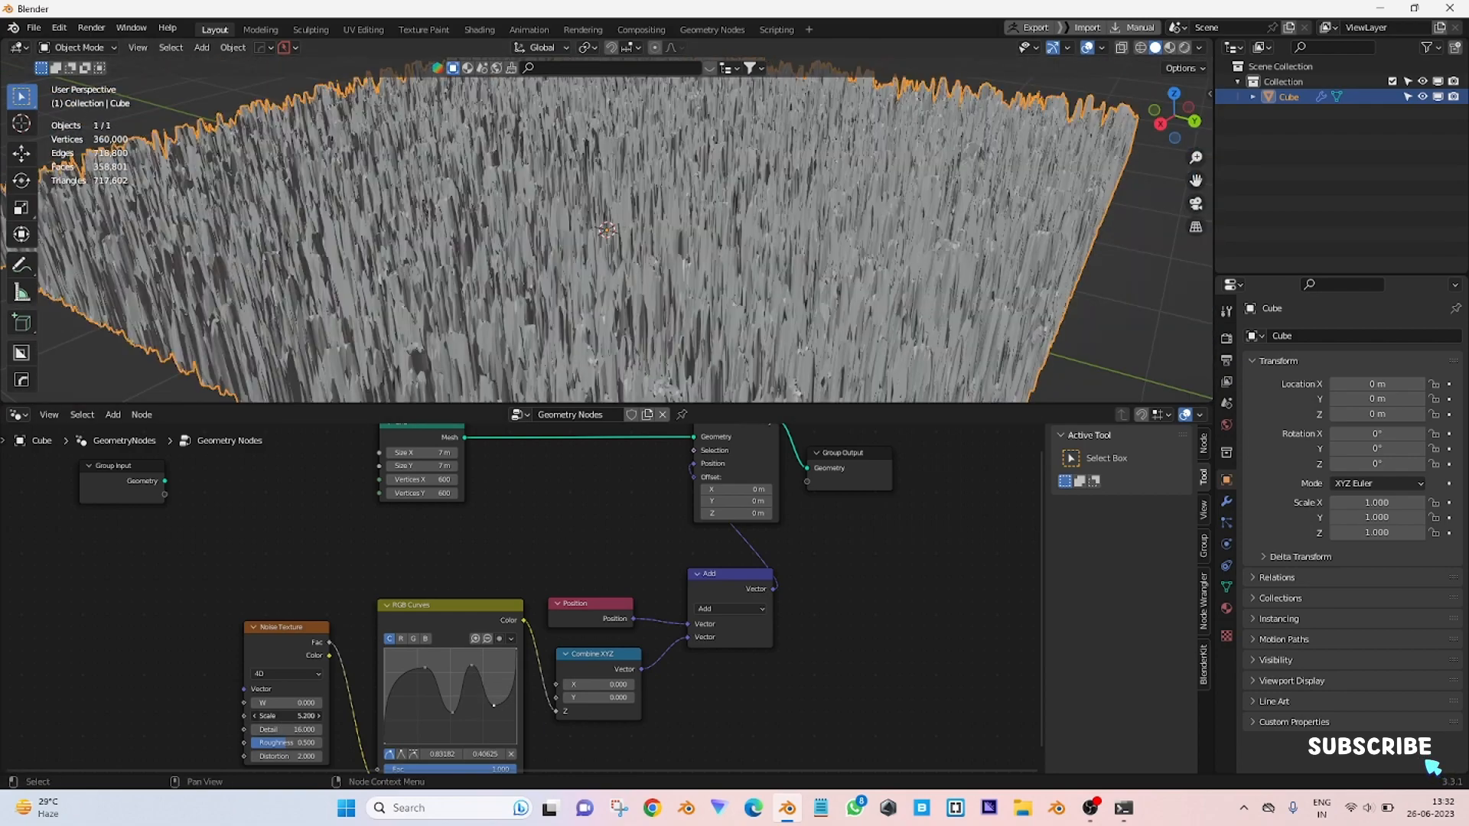
left_click_drag(286, 716, 300, 716)
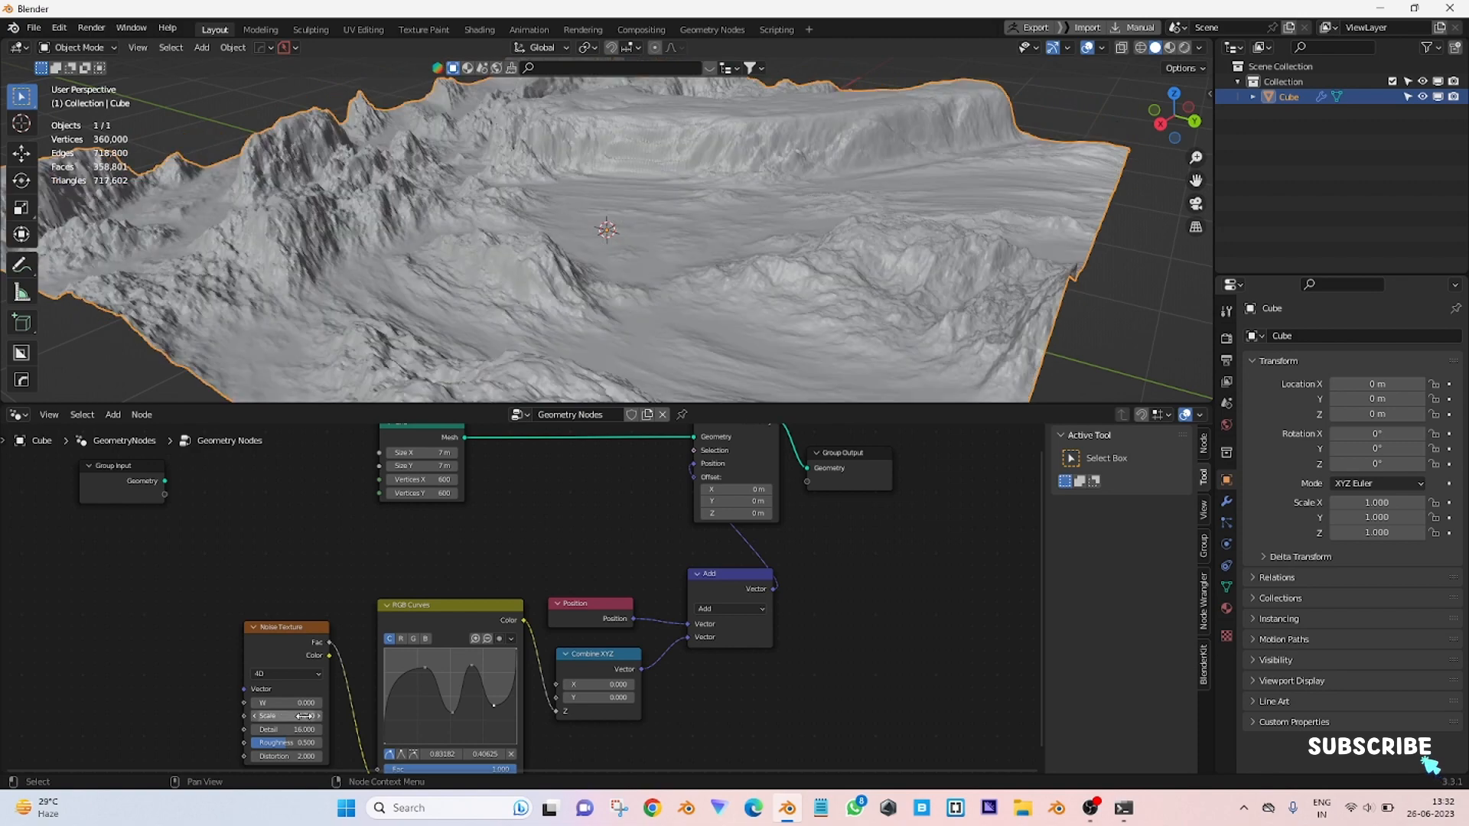